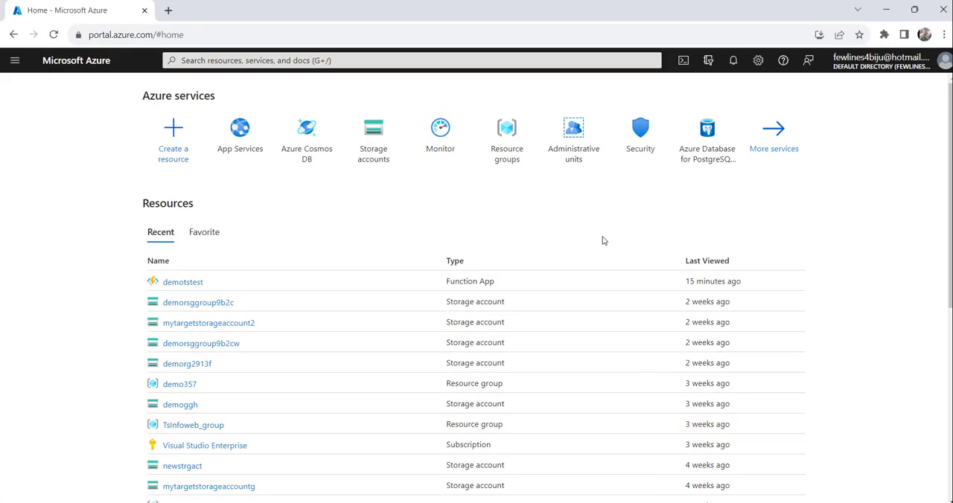
pyautogui.moveTo(119, 215)
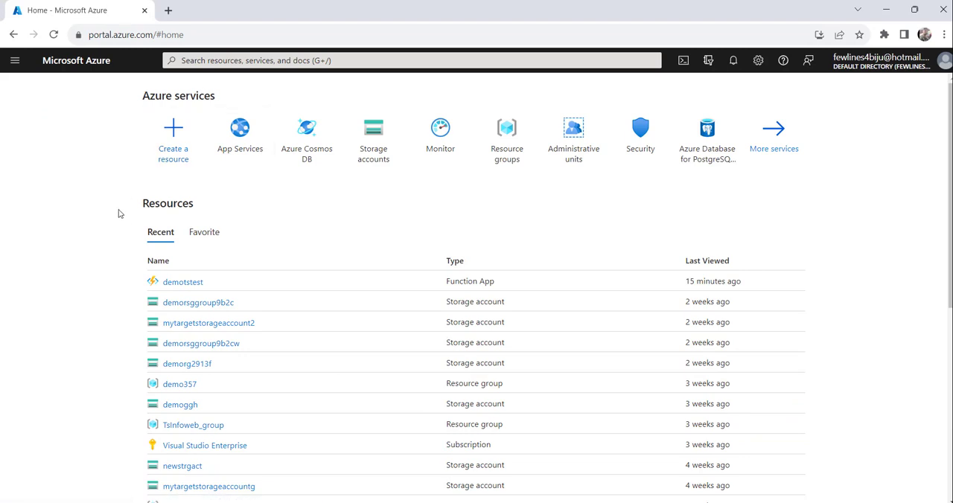
pyautogui.moveTo(390, 280)
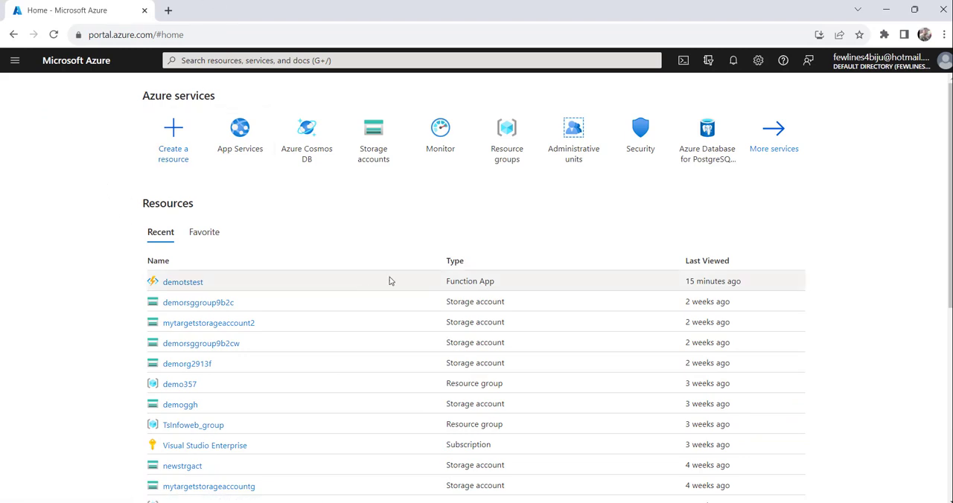
# Step: Show the App Services list containing only the demotstest function app
pyautogui.click(240, 127)
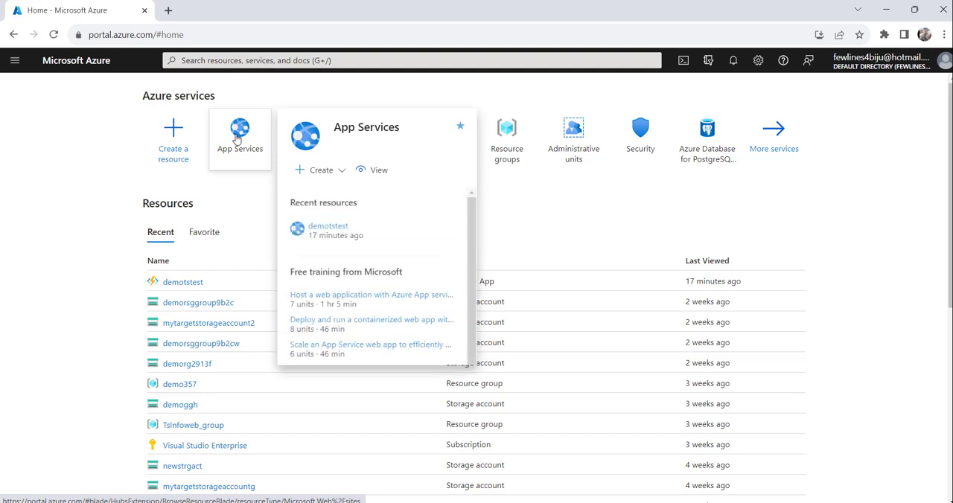
pyautogui.scroll(-3)
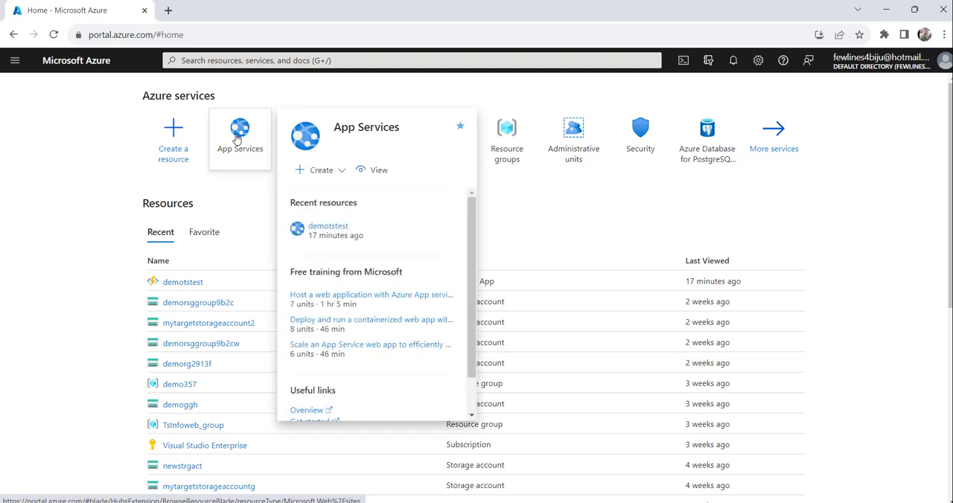
pyautogui.moveTo(360, 105)
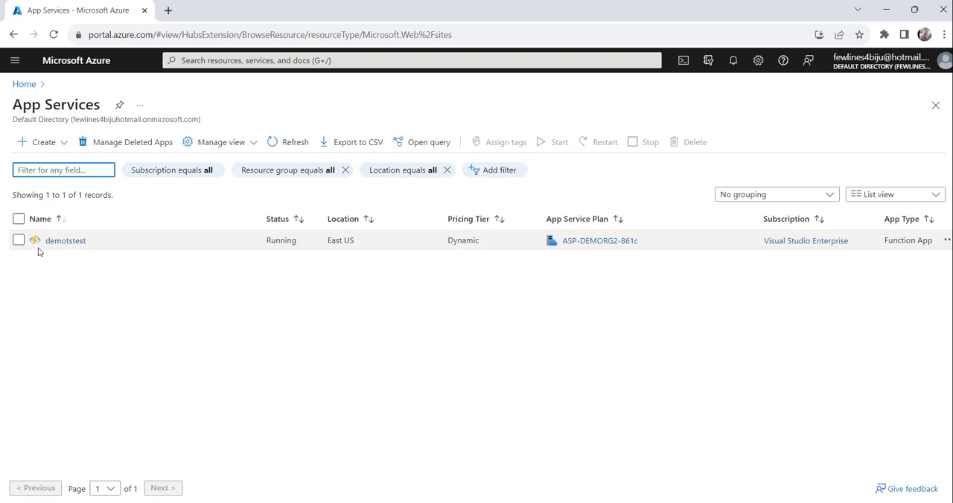
pyautogui.moveTo(66, 245)
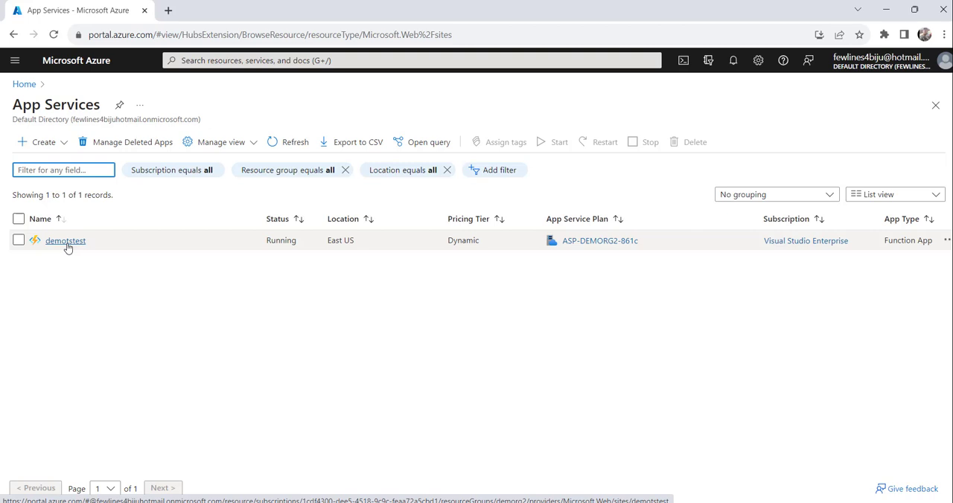
# Step: Bring up demotstest's overview and reach the Settings section of its resource menu
pyautogui.click(66, 240)
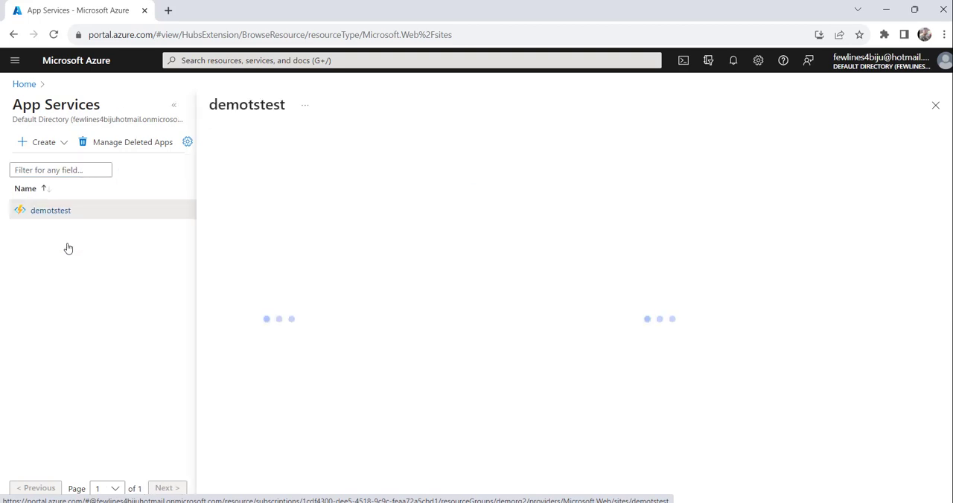
pyautogui.click(51, 210)
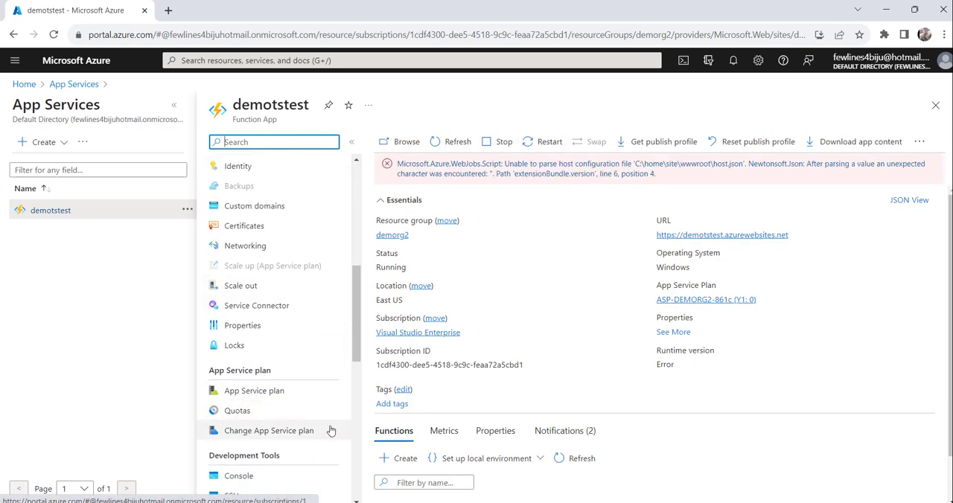
pyautogui.scroll(-3)
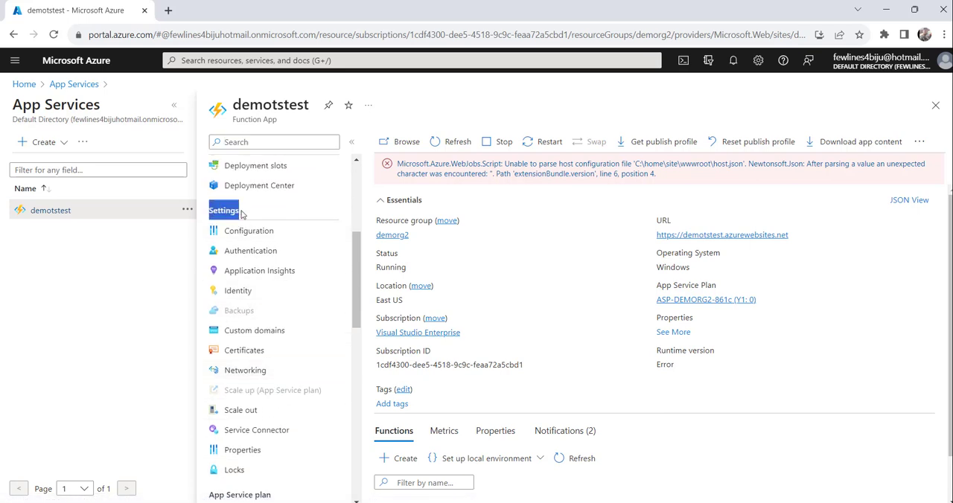
# Step: Reach demotstest's Networking page and its Access Restrictions settings
pyautogui.click(244, 369)
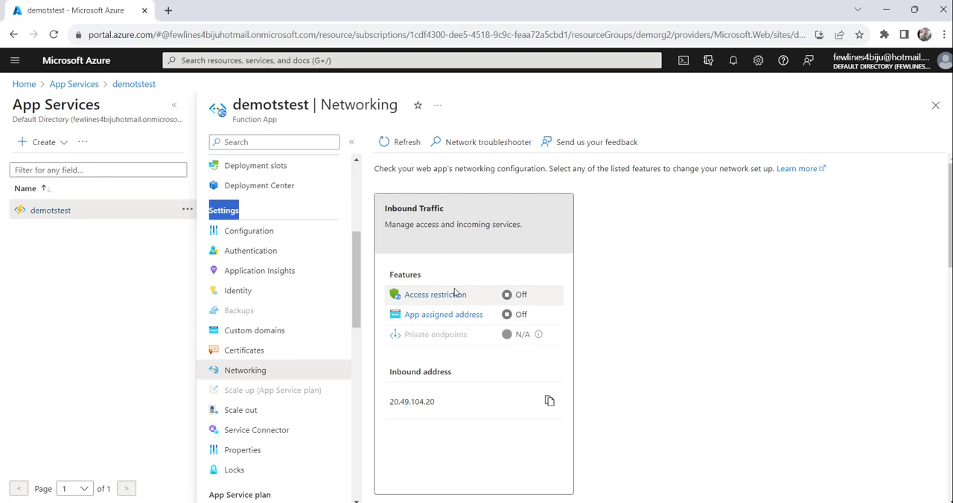
pyautogui.moveTo(423, 218)
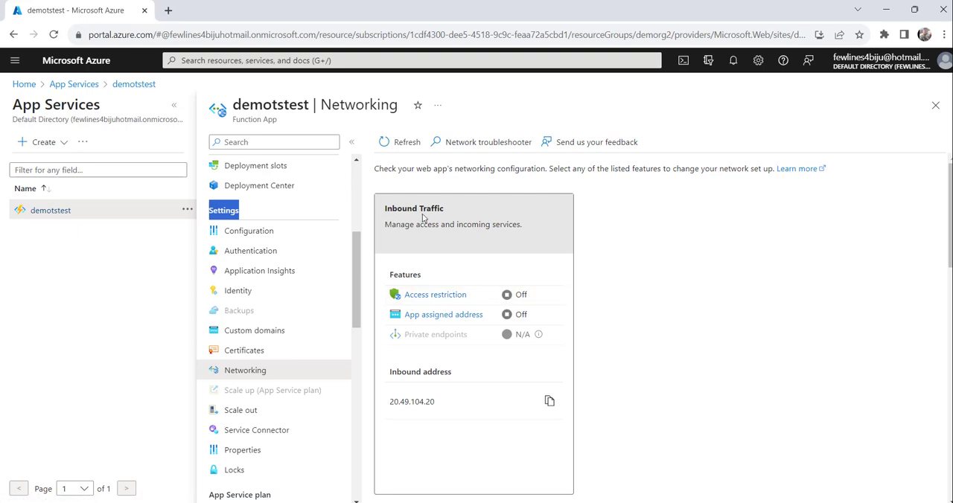
pyautogui.moveTo(438, 220)
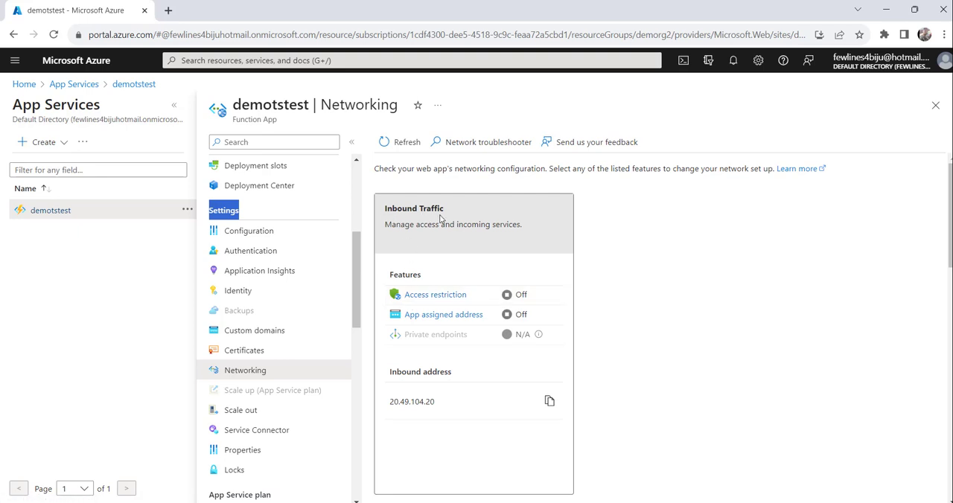
pyautogui.moveTo(434, 295)
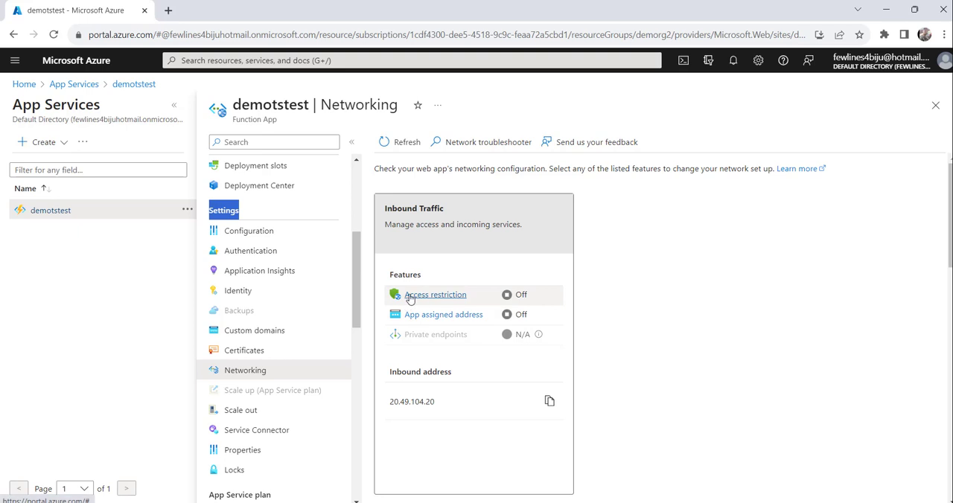
pyautogui.moveTo(441, 302)
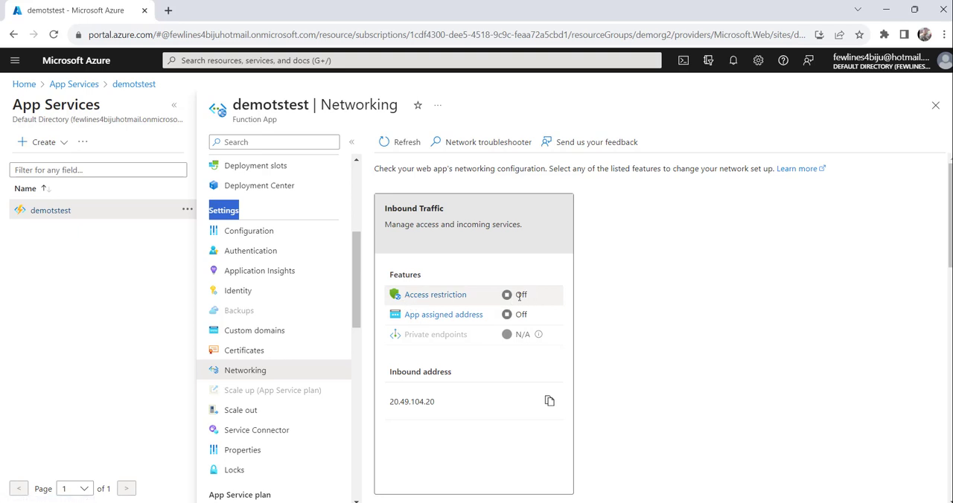
pyautogui.moveTo(435, 295)
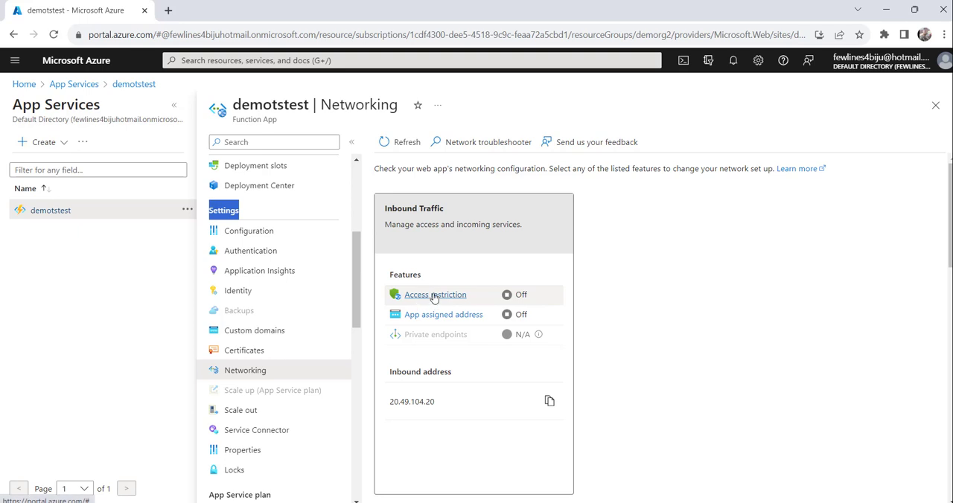
pyautogui.moveTo(250, 372)
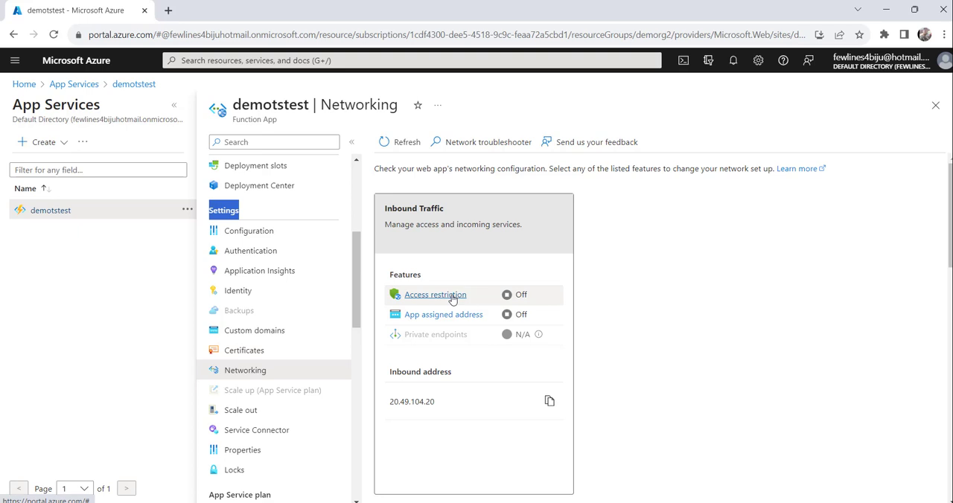
pyautogui.click(432, 295)
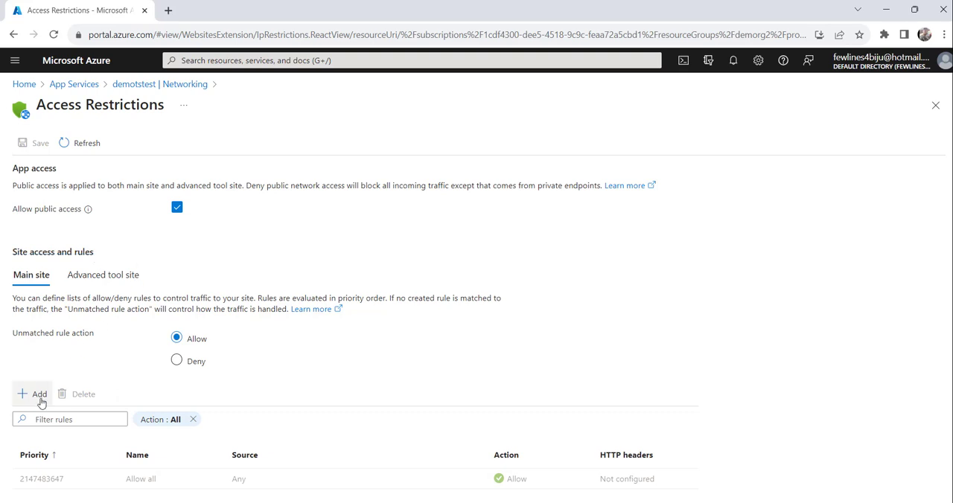
pyautogui.moveTo(42, 399)
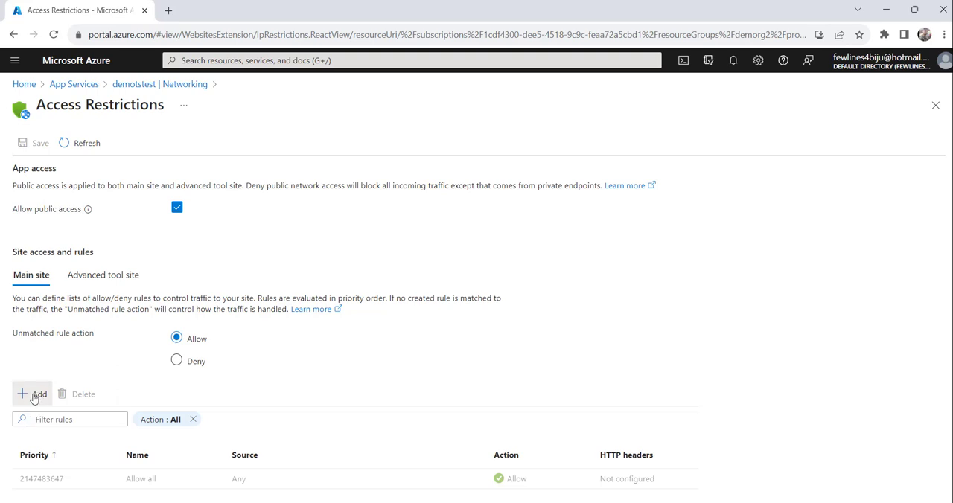
# Step: Start a new access restriction rule named Rule 1 with priority 100
pyautogui.click(33, 395)
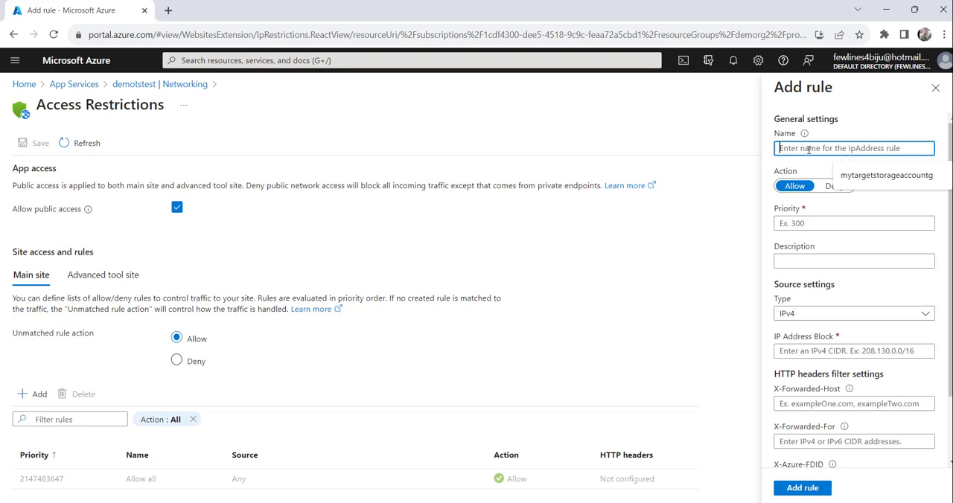
pyautogui.write('Rule 1')
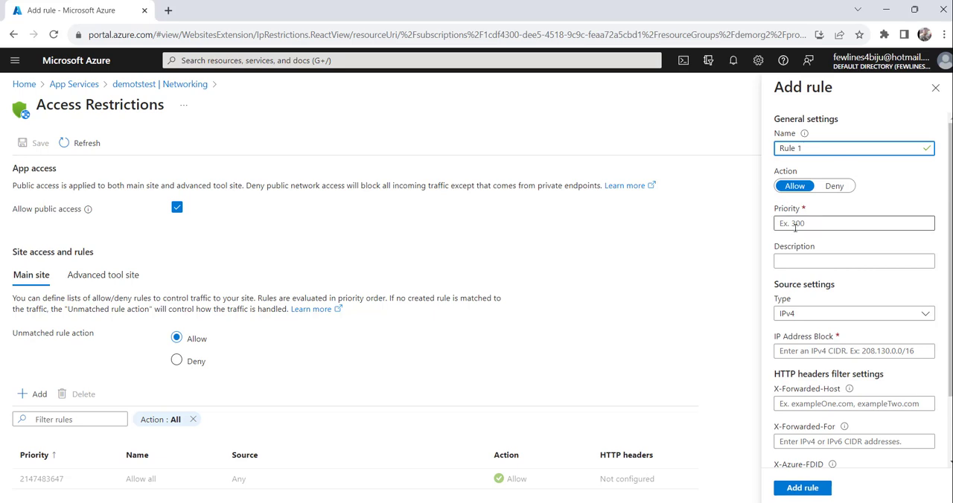
pyautogui.click(855, 223)
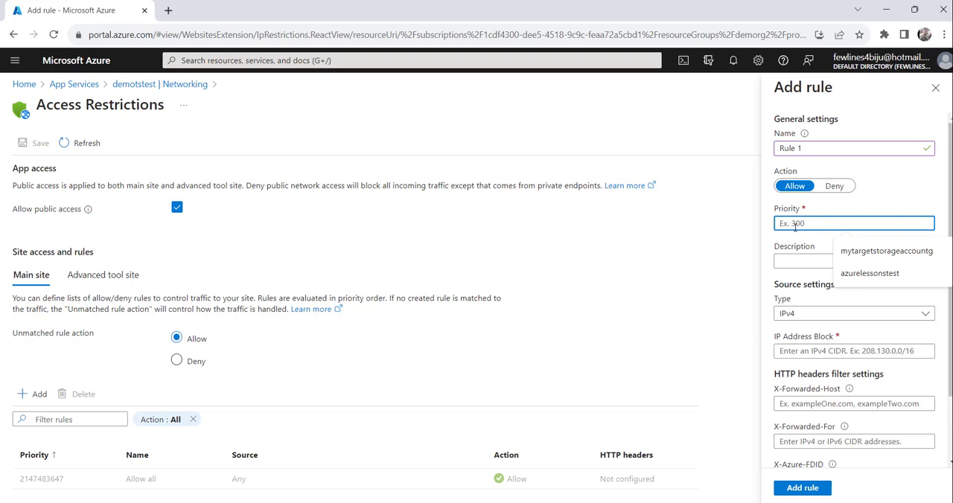
pyautogui.write('100')
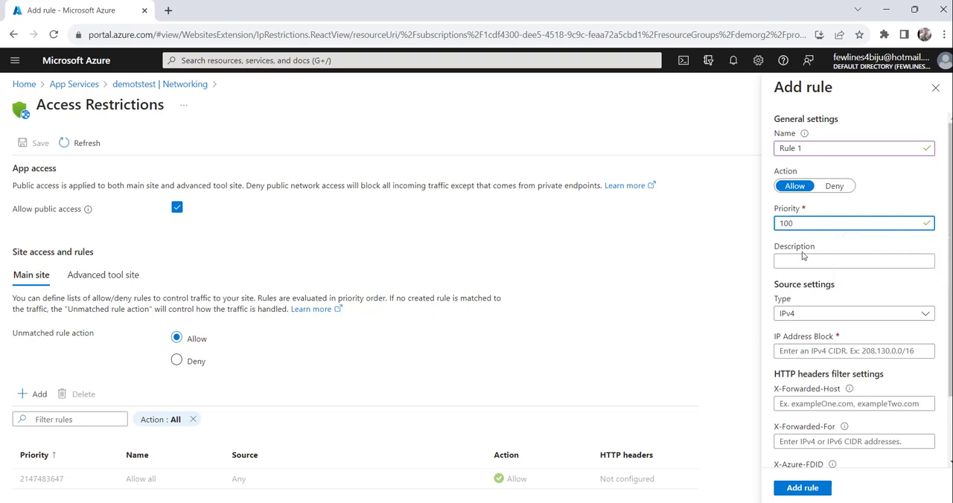
pyautogui.click(853, 260)
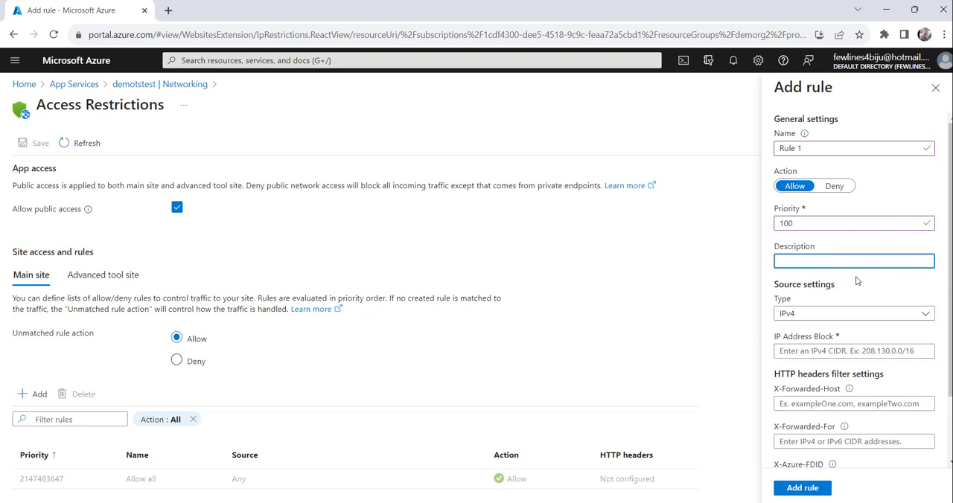
pyautogui.click(854, 260)
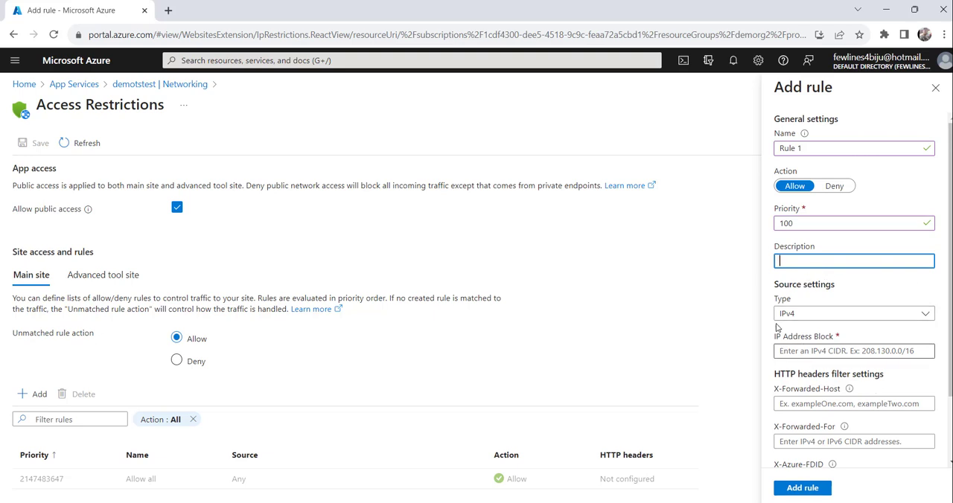
pyautogui.moveTo(819, 274)
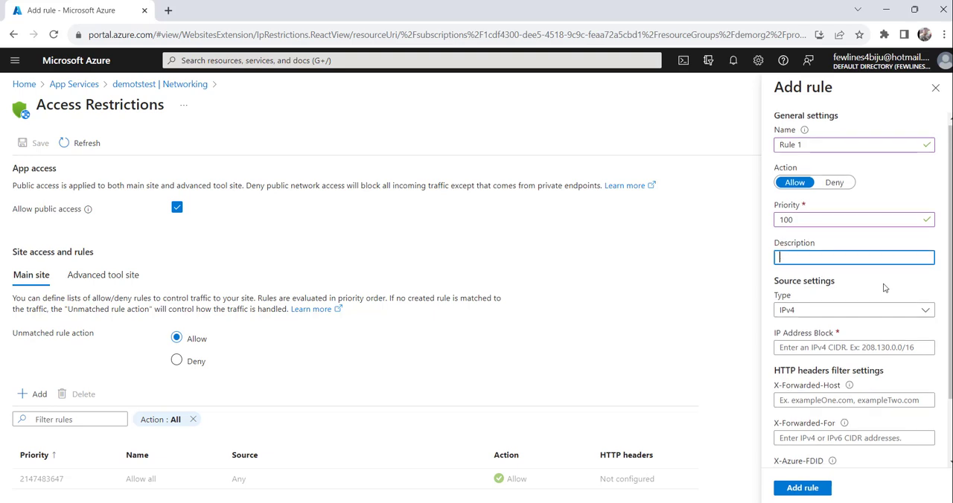
pyautogui.scroll(-3)
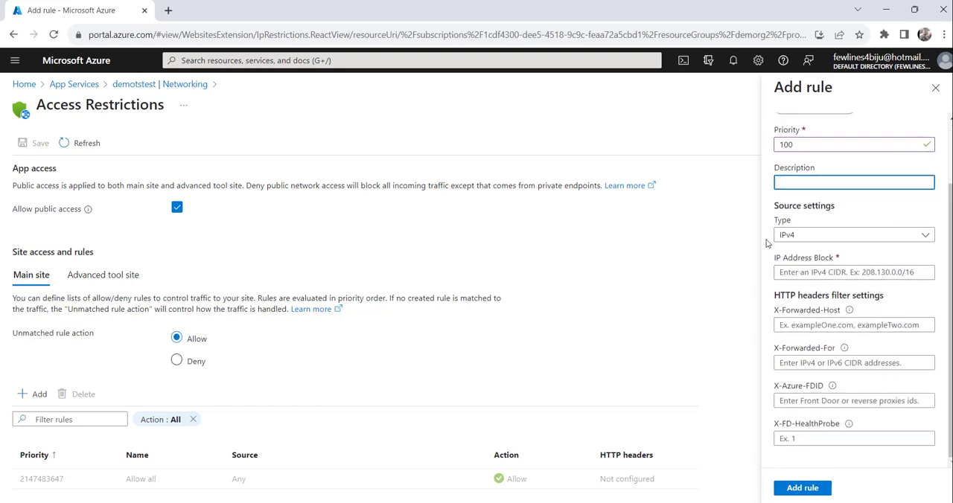
pyautogui.moveTo(784, 252)
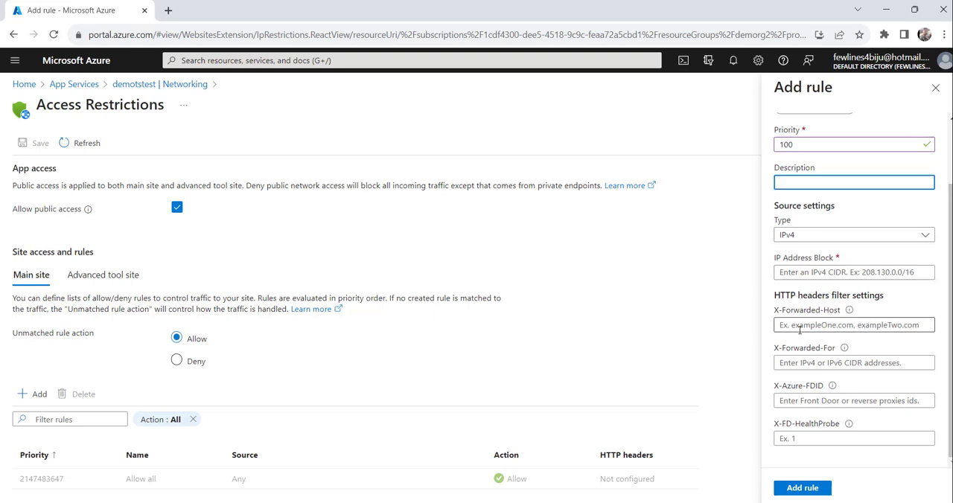
pyautogui.moveTo(878, 251)
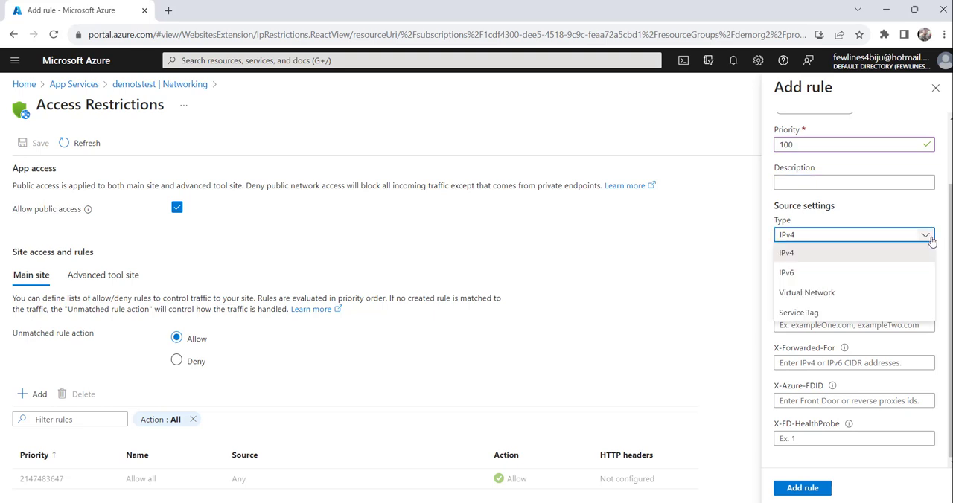
# Step: Set the rule's source type to IPv4 and get ready to enter the IP address block
pyautogui.click(787, 252)
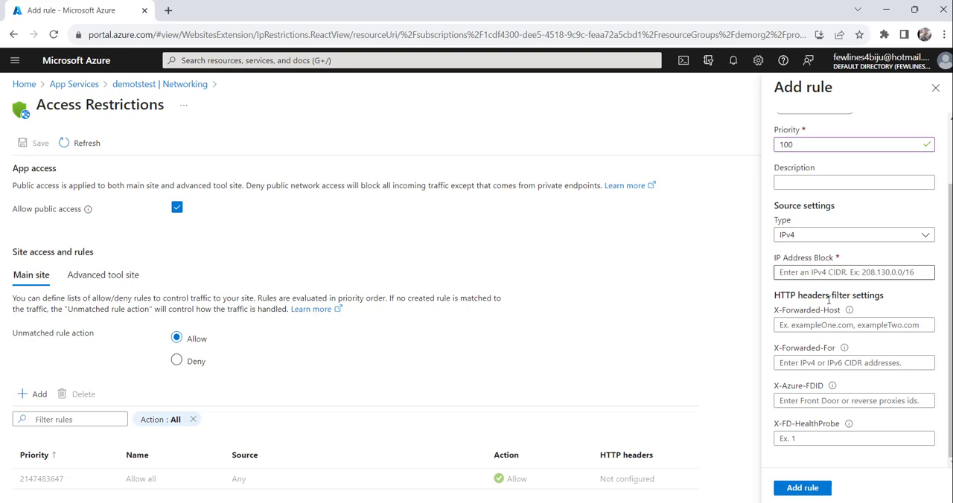
pyautogui.click(853, 272)
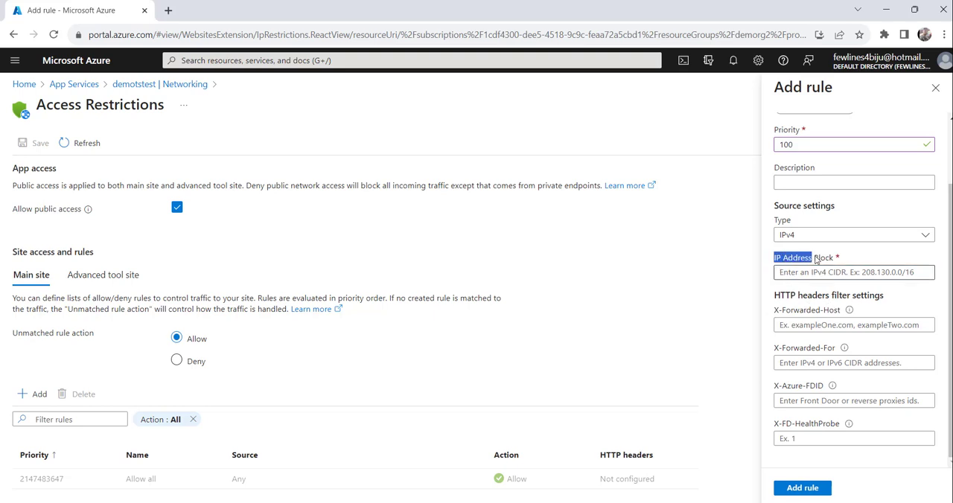
pyautogui.click(855, 271)
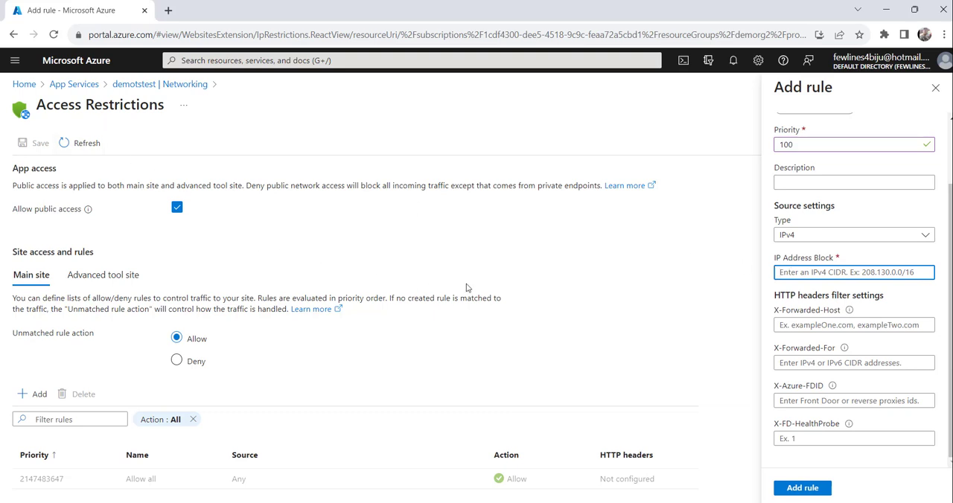
pyautogui.click(854, 286)
pyautogui.write('cmd')
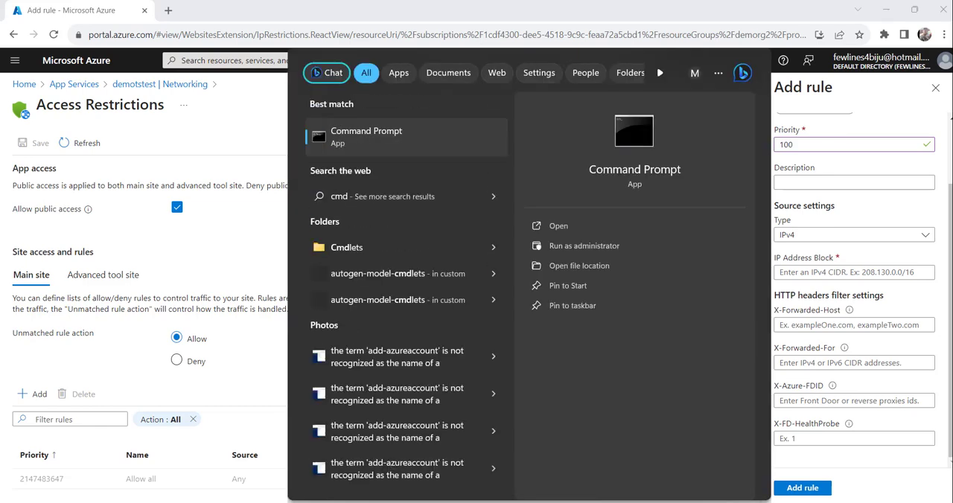
# Step: Run ipconfig in Command Prompt to find this computer's IPv4 address
pyautogui.click(381, 267)
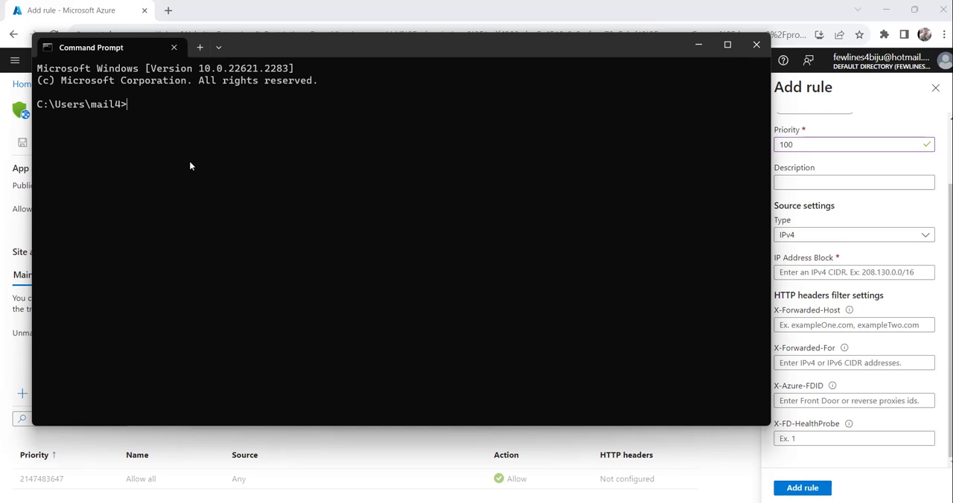
pyautogui.write('ip')
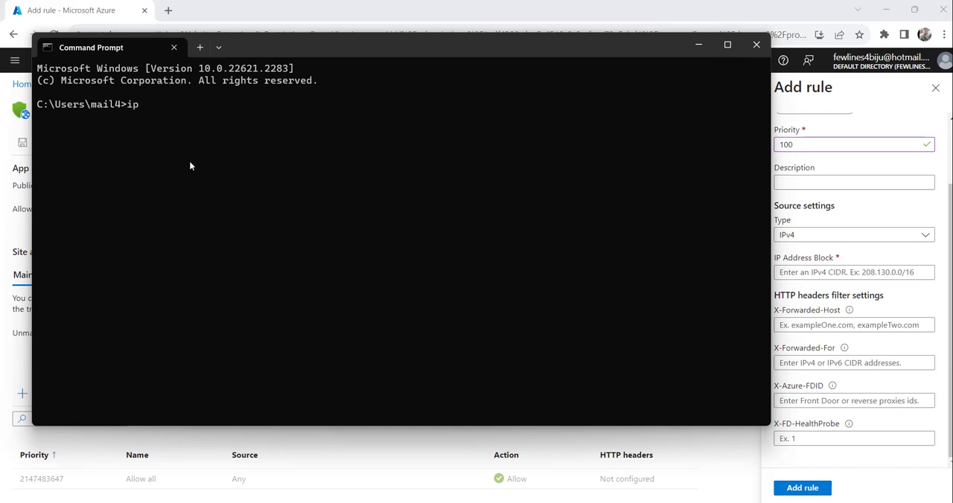
pyautogui.write('config')
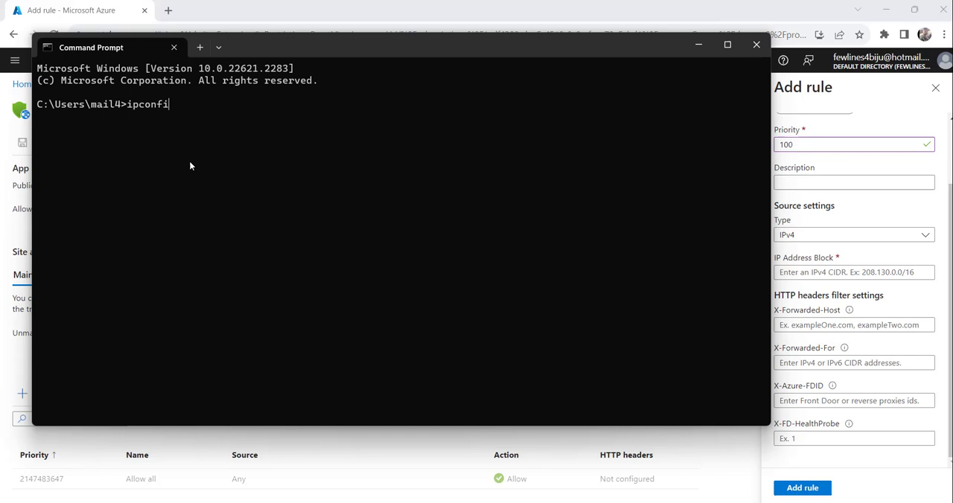
pyautogui.press('Enter')
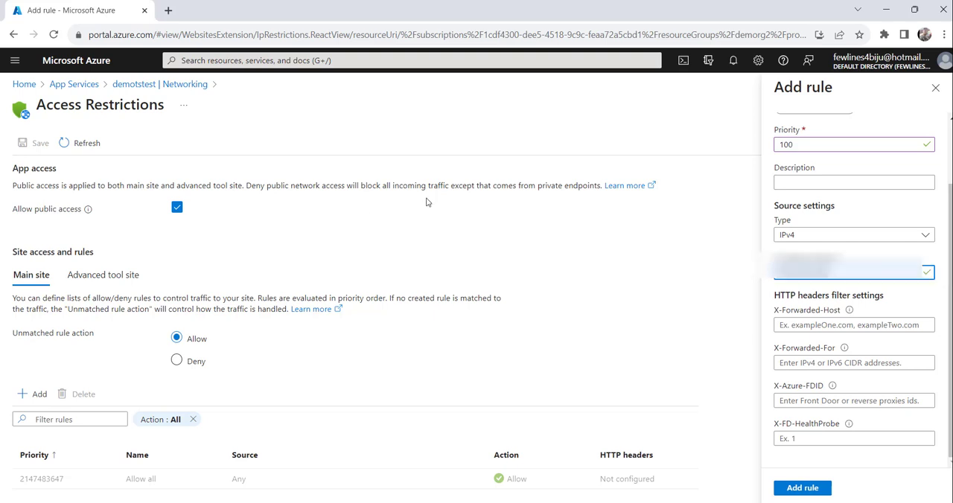
pyautogui.moveTo(402, 229)
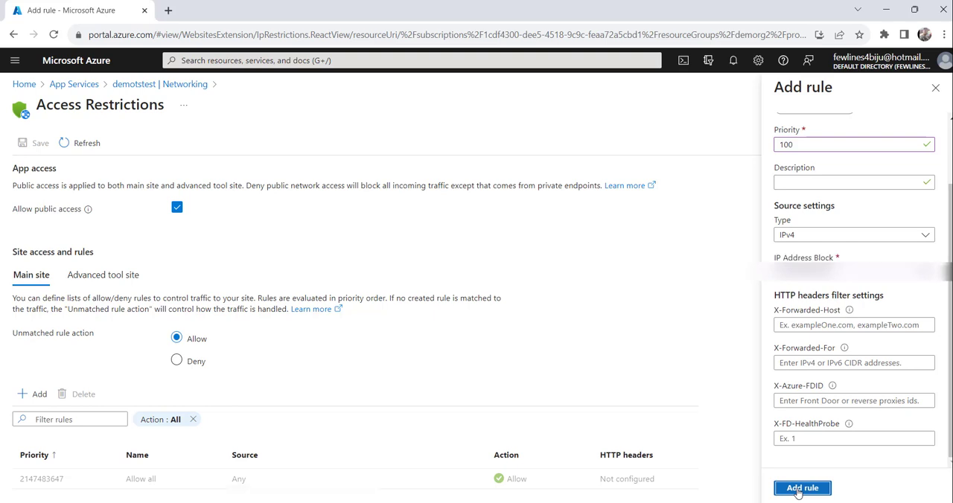
# Step: Add Rule 1 allowing the machine's IPv4 address at priority 100
pyautogui.click(800, 488)
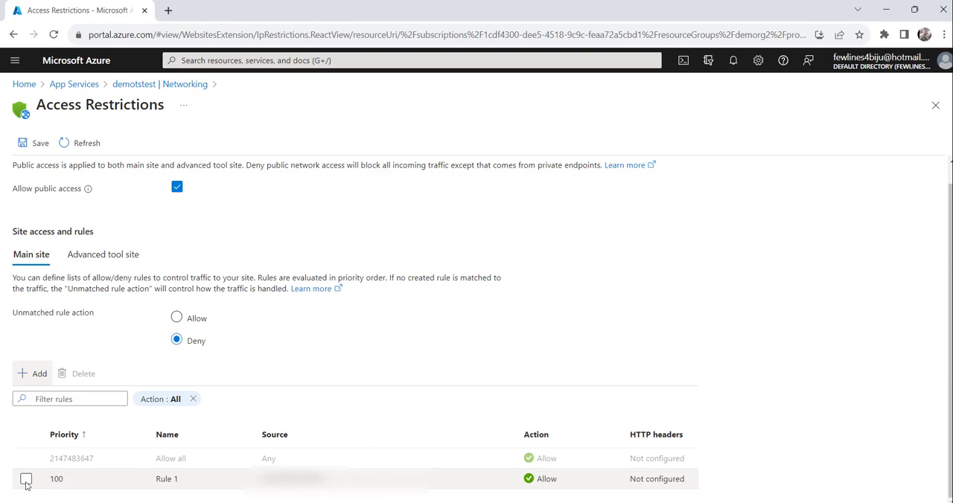
# Step: Save the access restrictions and accept denying unmatched traffic to the main site
pyautogui.click(24, 479)
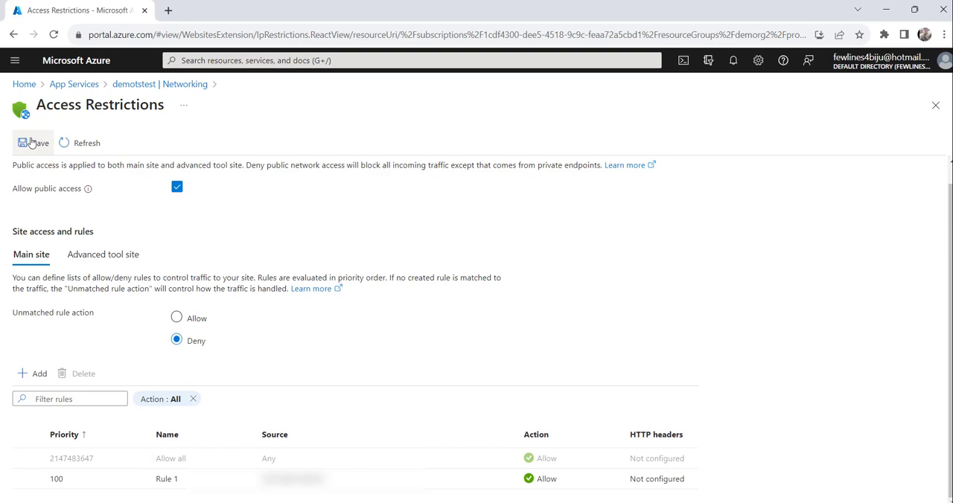
pyautogui.moveTo(65, 150)
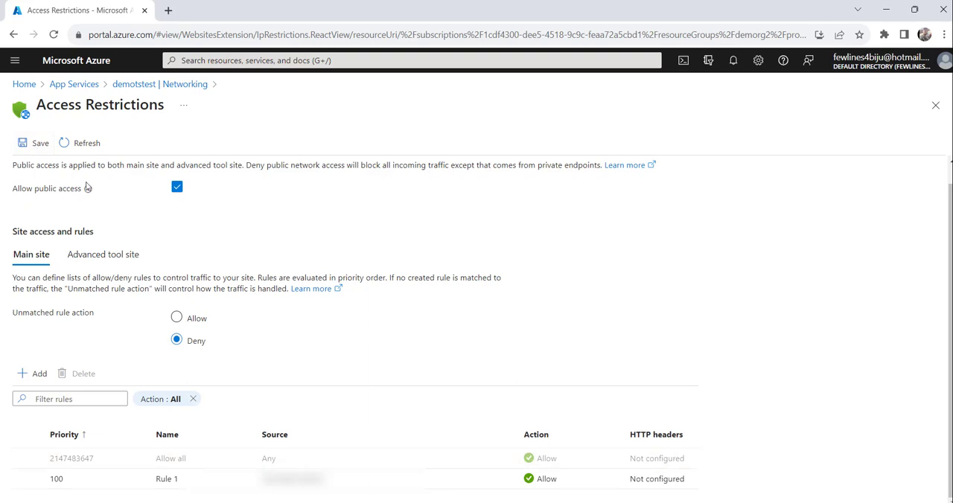
pyautogui.click(34, 143)
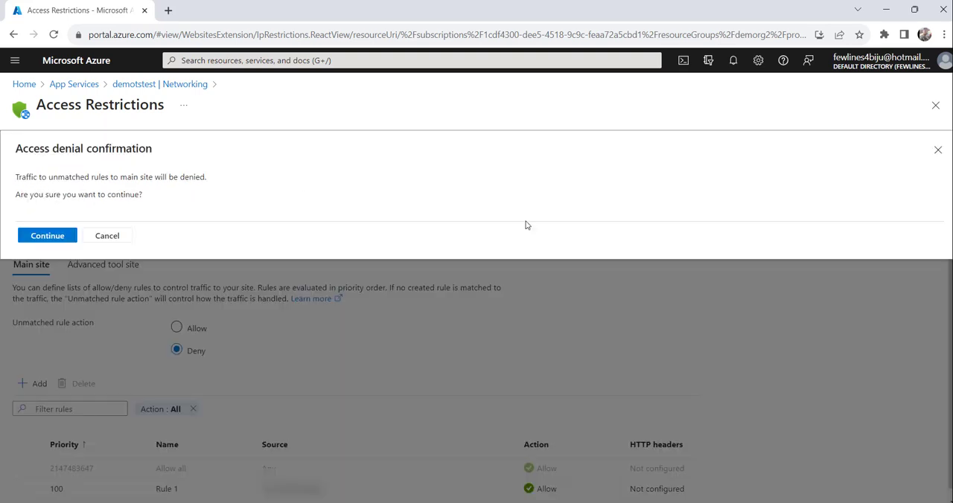
pyautogui.moveTo(33, 155)
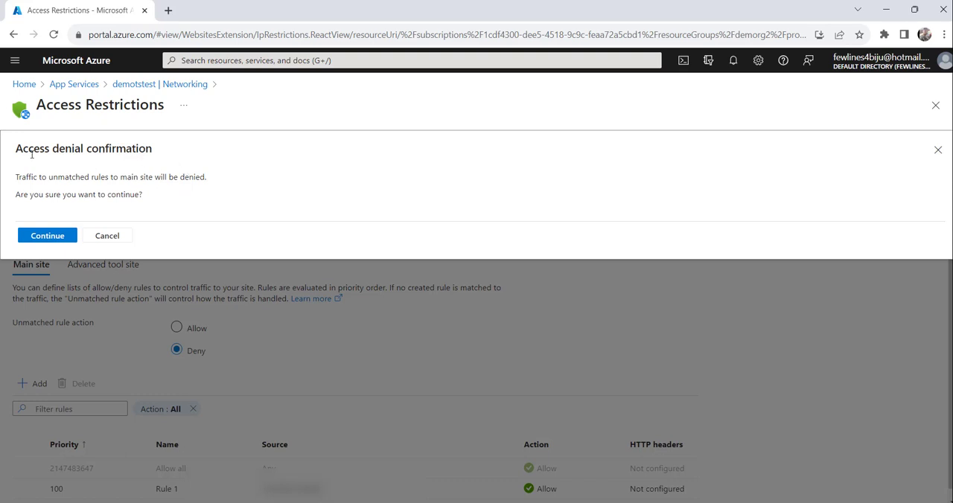
pyautogui.moveTo(48, 235)
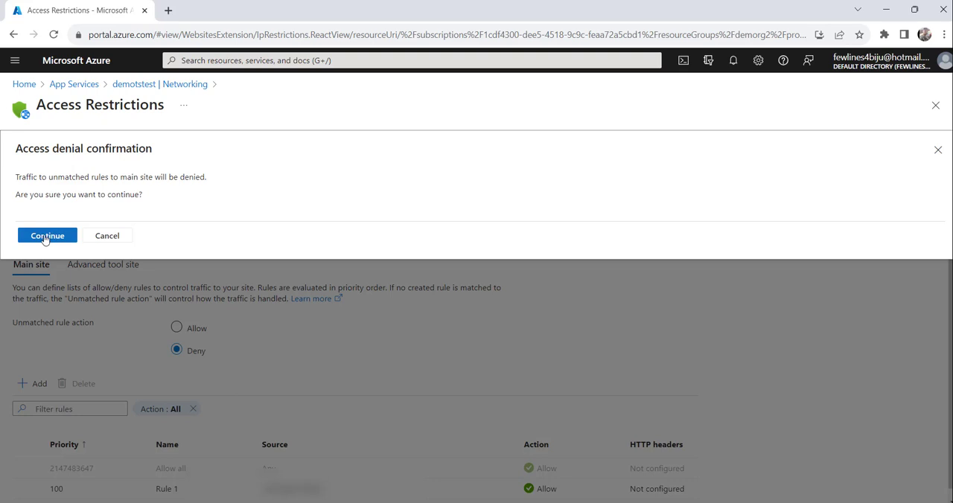
pyautogui.click(48, 236)
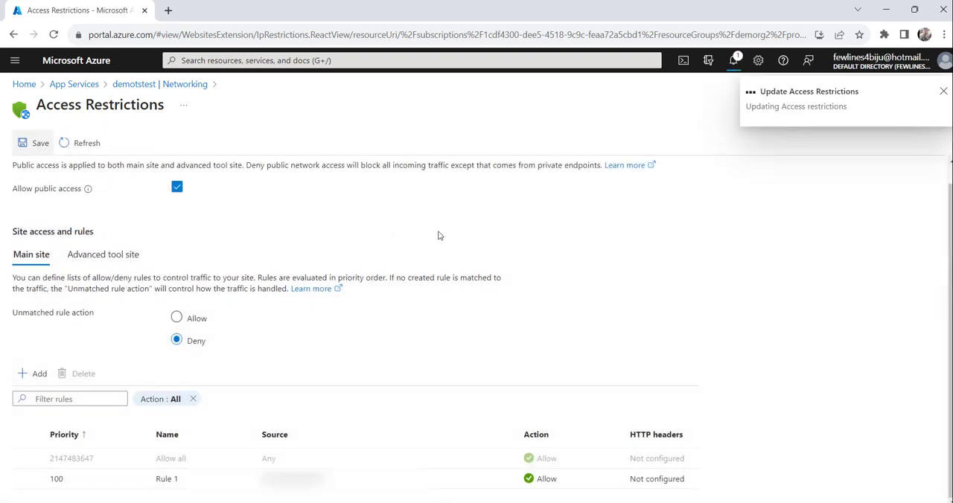
pyautogui.click(739, 61)
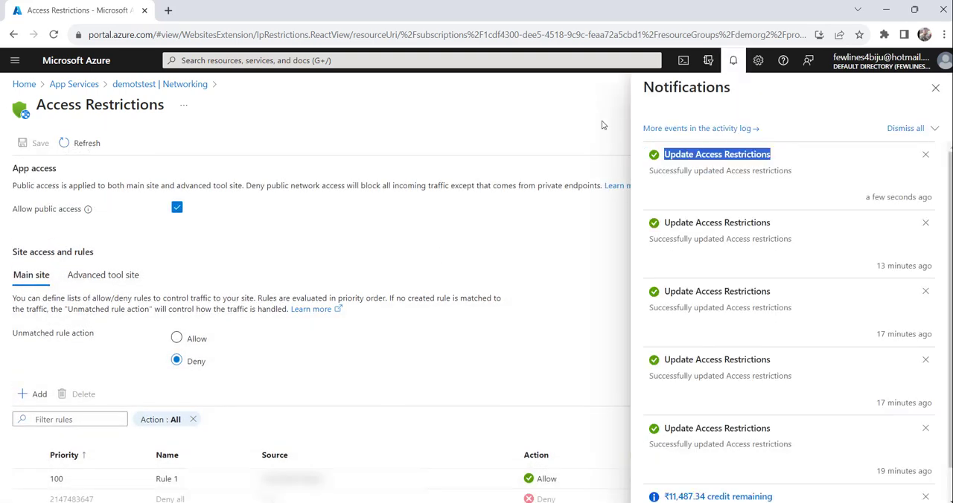
pyautogui.moveTo(895, 109)
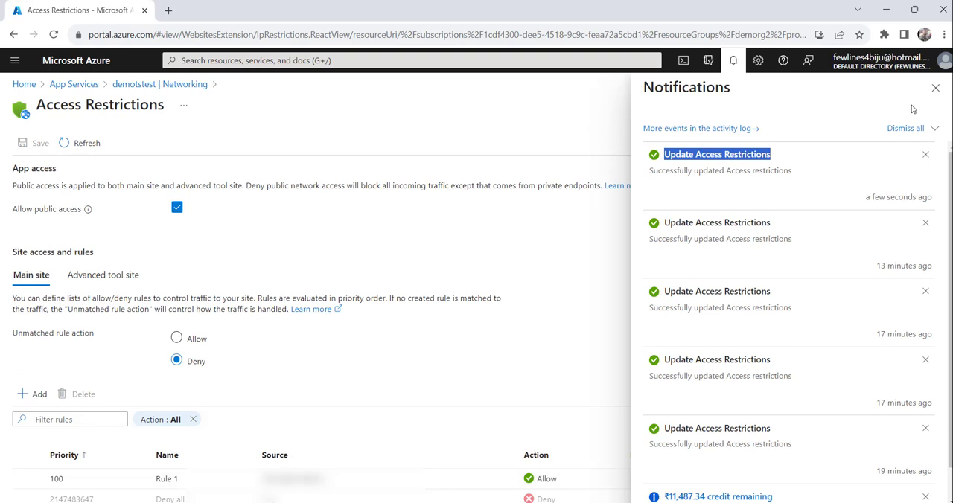
pyautogui.click(932, 89)
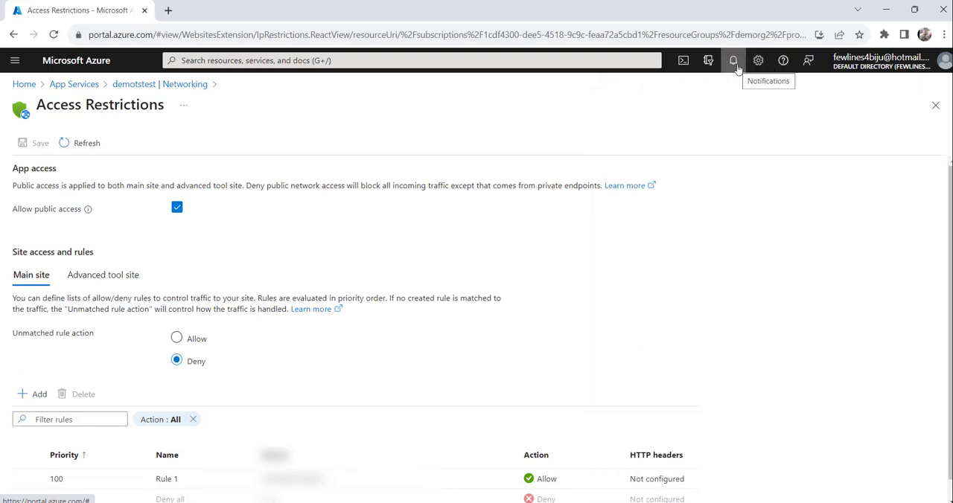
pyautogui.click(732, 60)
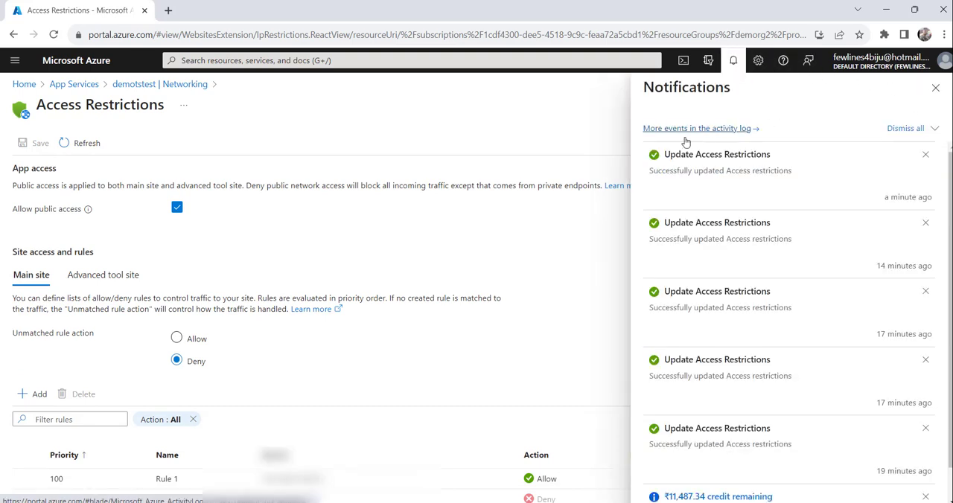
pyautogui.doubleClick(716, 155)
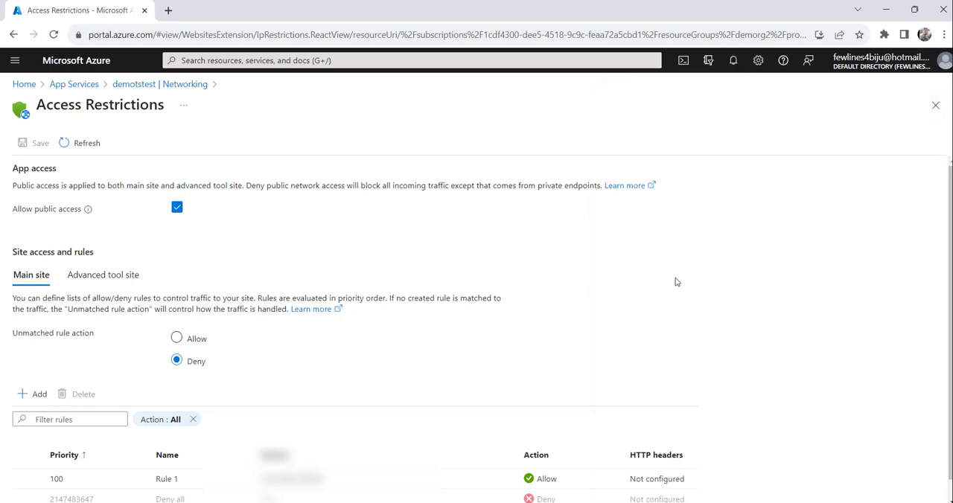
pyautogui.scroll(-3)
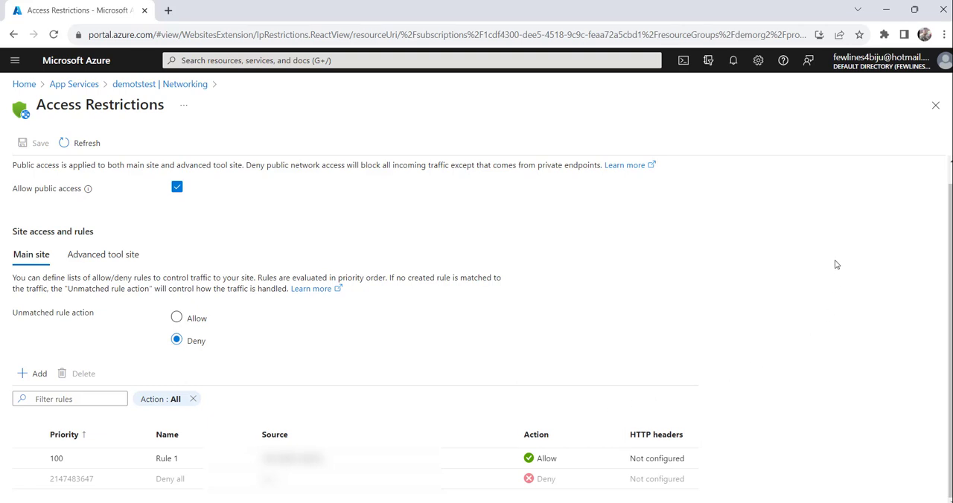
pyautogui.moveTo(82, 119)
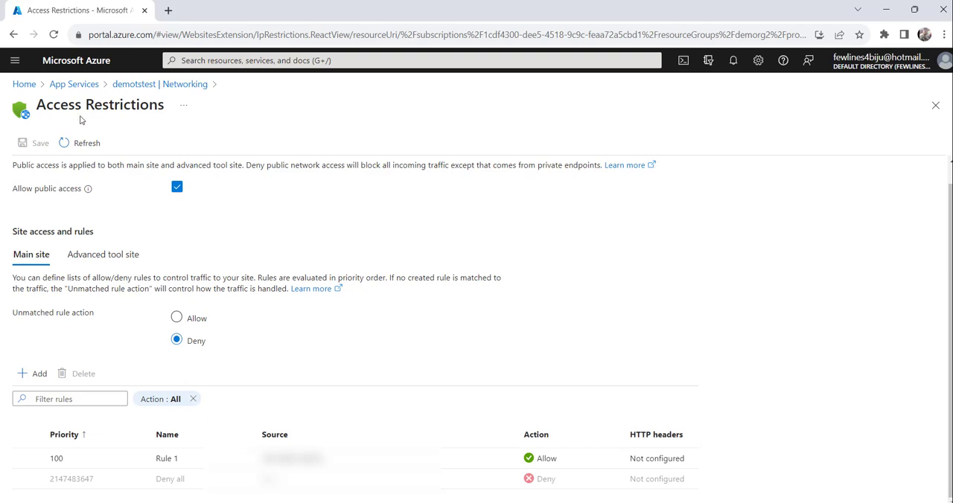
pyautogui.moveTo(125, 87)
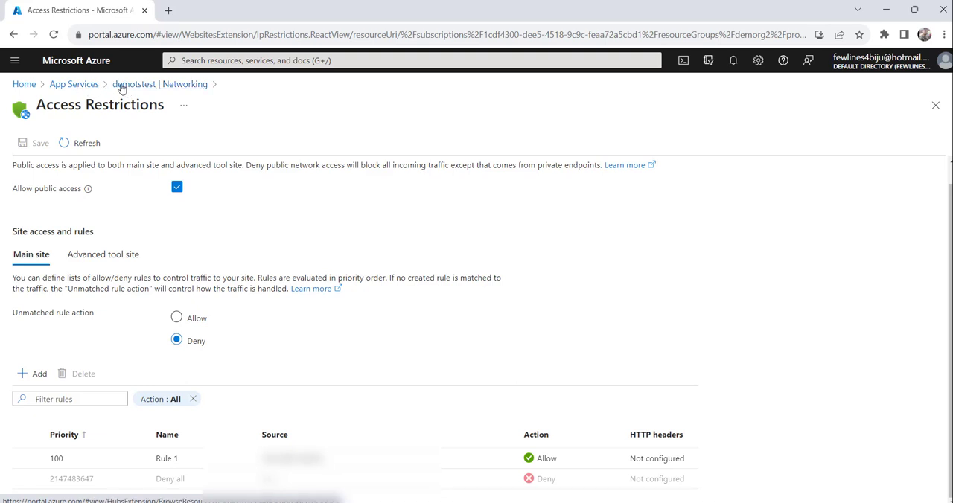
# Step: Return to demotstest and browse its site URL, which returns Error 403 Forbidden
pyautogui.click(75, 83)
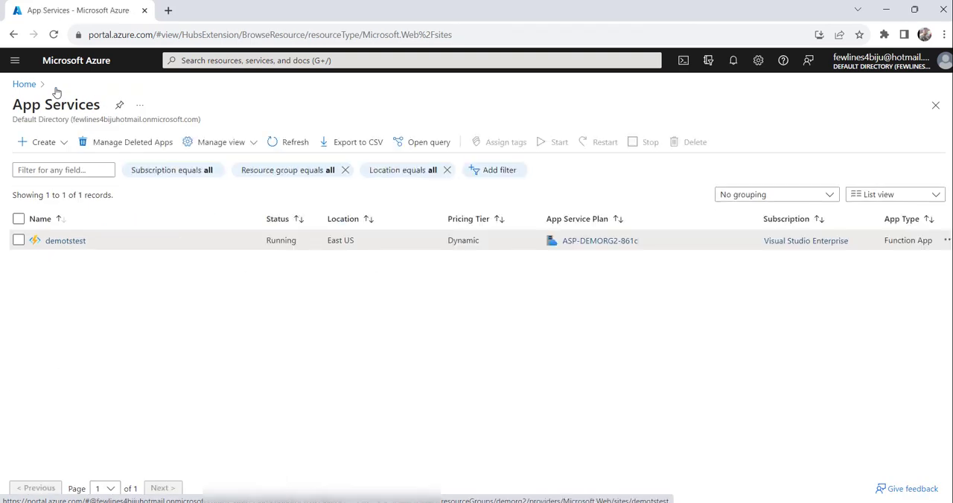
pyautogui.click(48, 240)
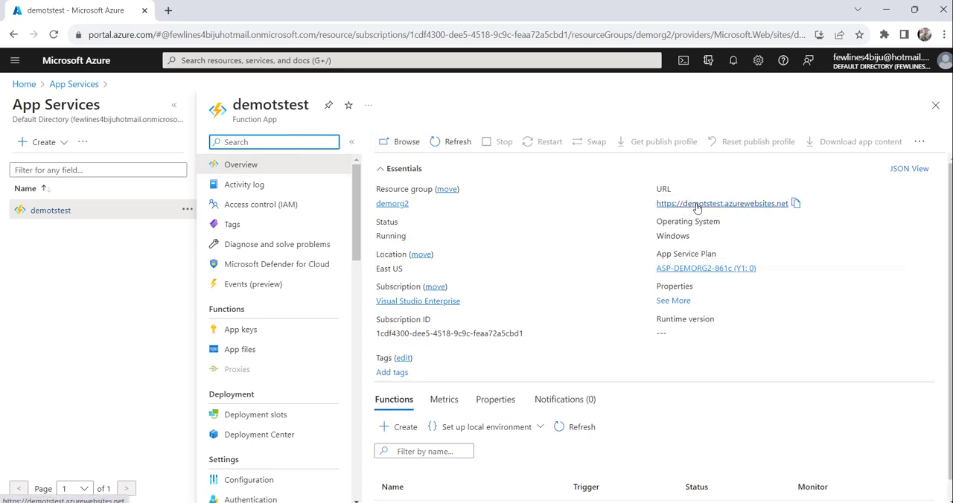
pyautogui.click(723, 203)
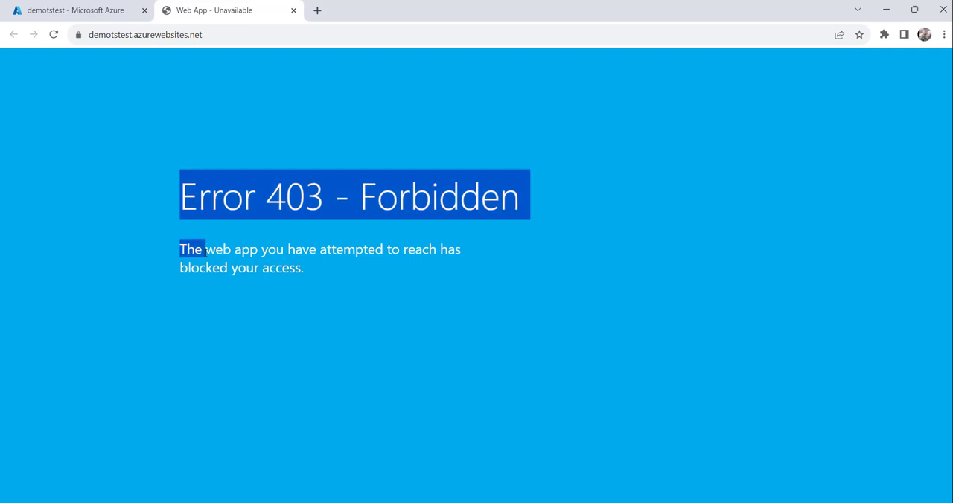
pyautogui.click(315, 272)
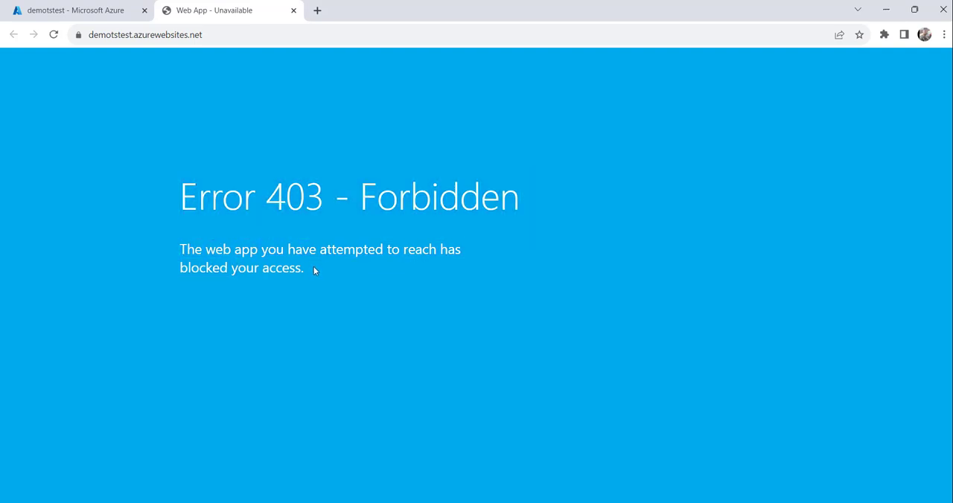
pyautogui.moveTo(286, 265)
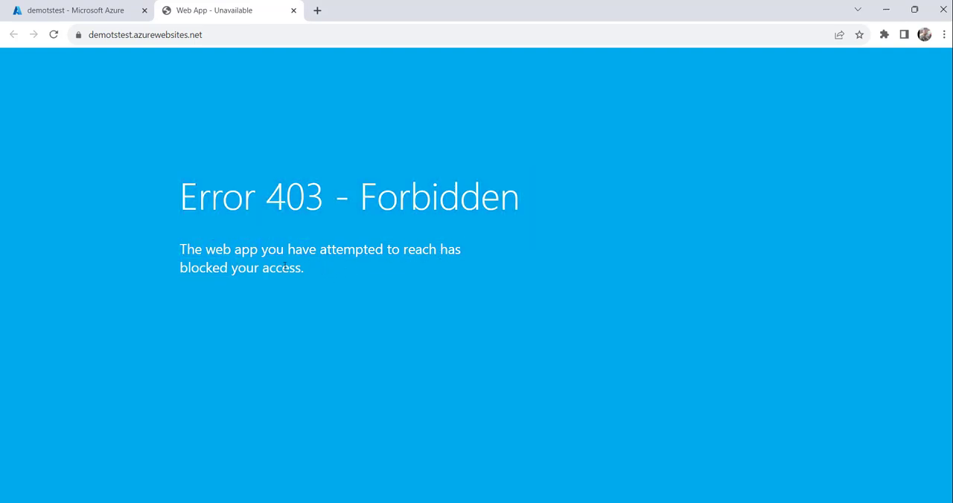